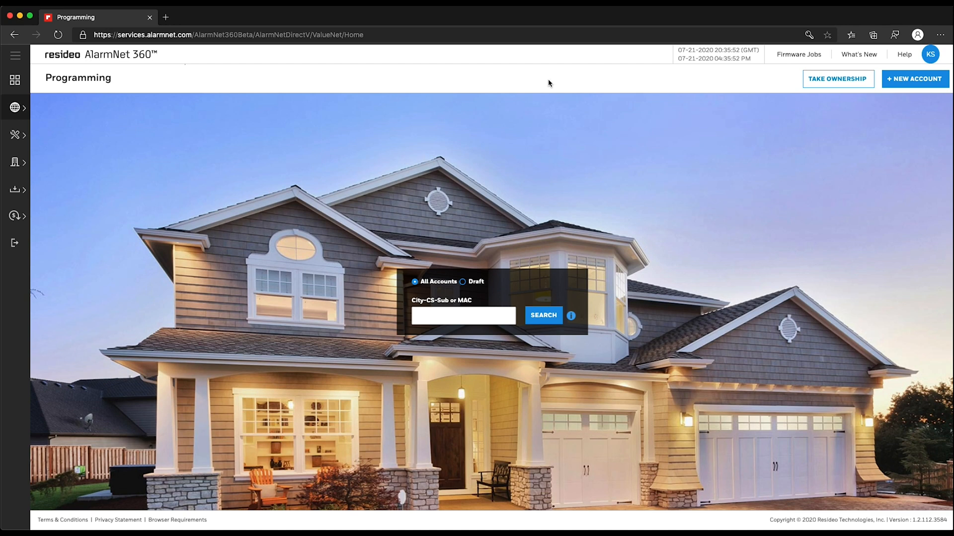
{"action": "mouse_move", "coordinate": [424, 82]}
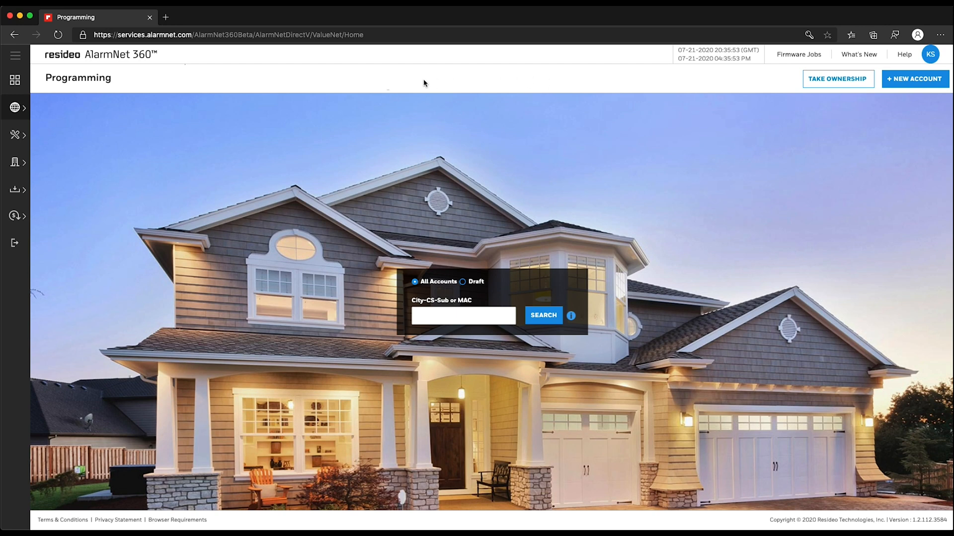
{"action": "left_click", "coordinate": [15, 107]}
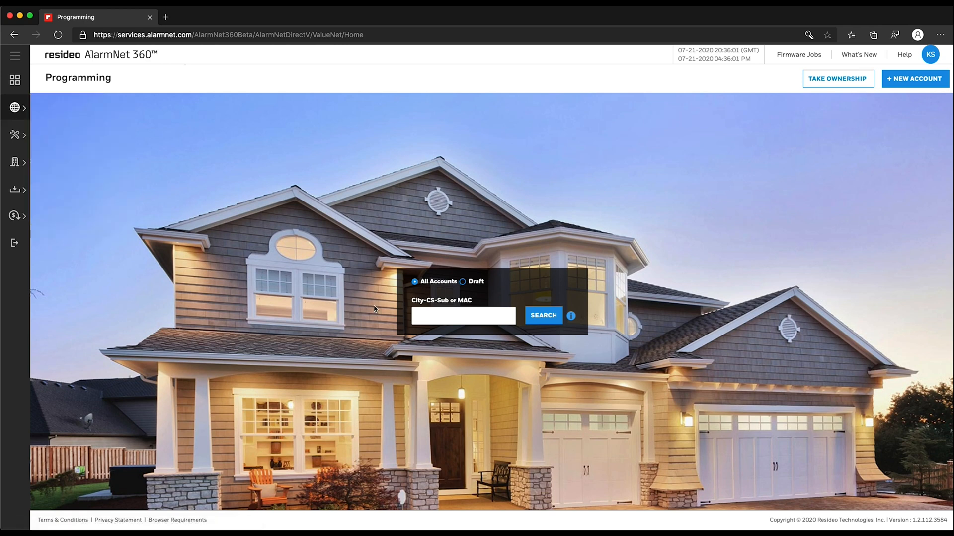
{"action": "left_click", "coordinate": [463, 316]}
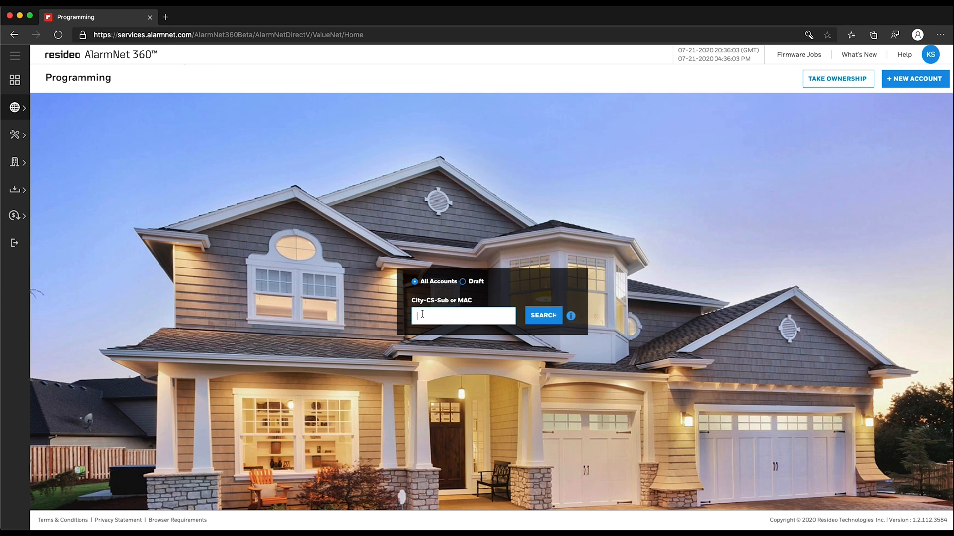
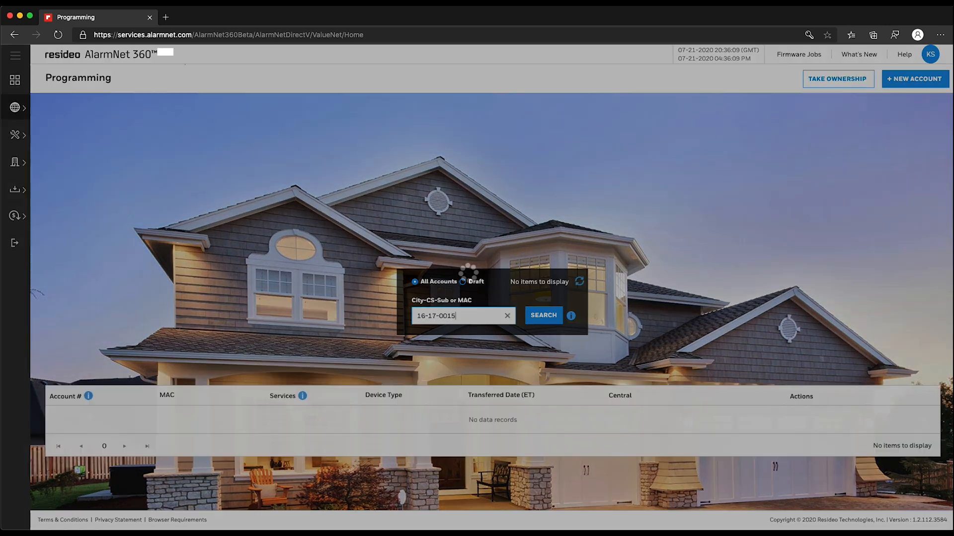
{"action": "left_click", "coordinate": [542, 316]}
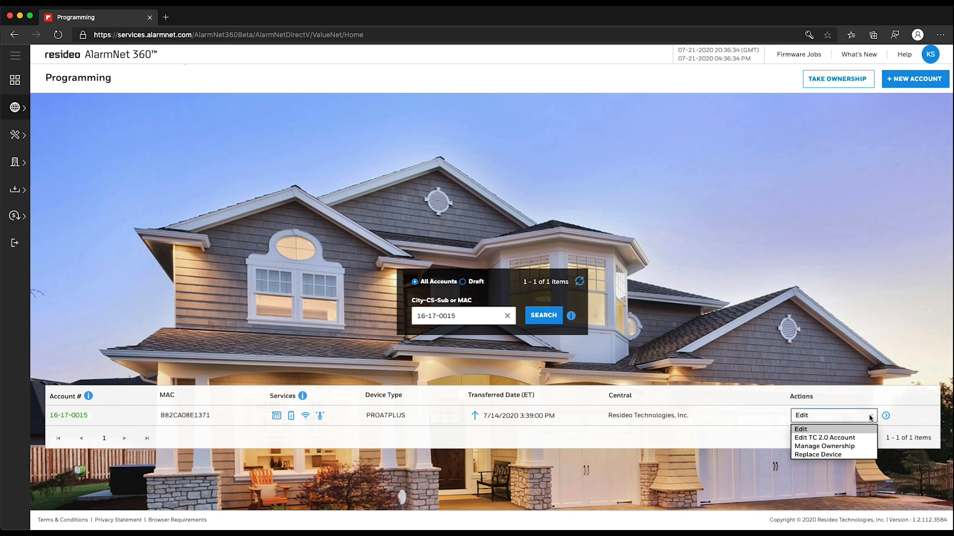
{"action": "left_click", "coordinate": [870, 416]}
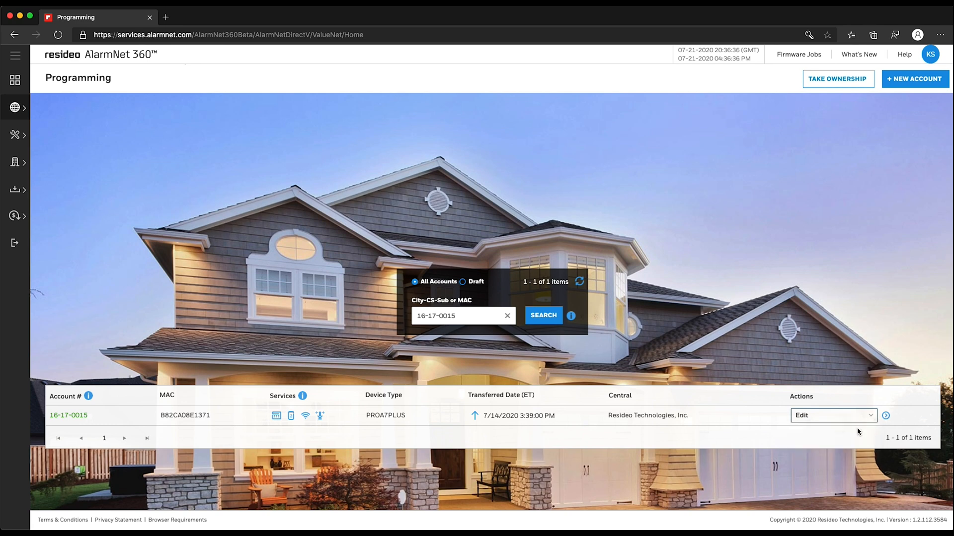
{"action": "left_click", "coordinate": [888, 415]}
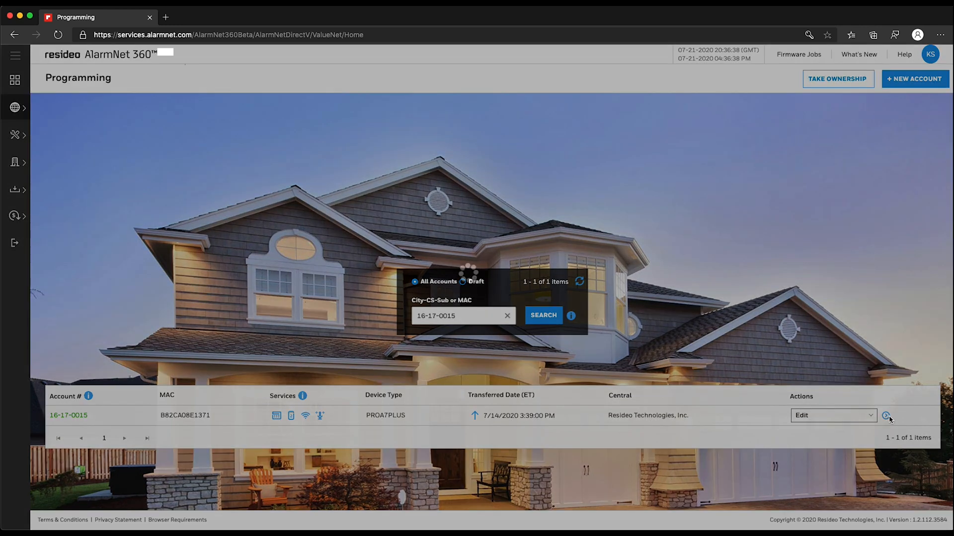
Open the account overview and go to its Partitions summary listing P1: MAIN
{"action": "left_click", "coordinate": [886, 416]}
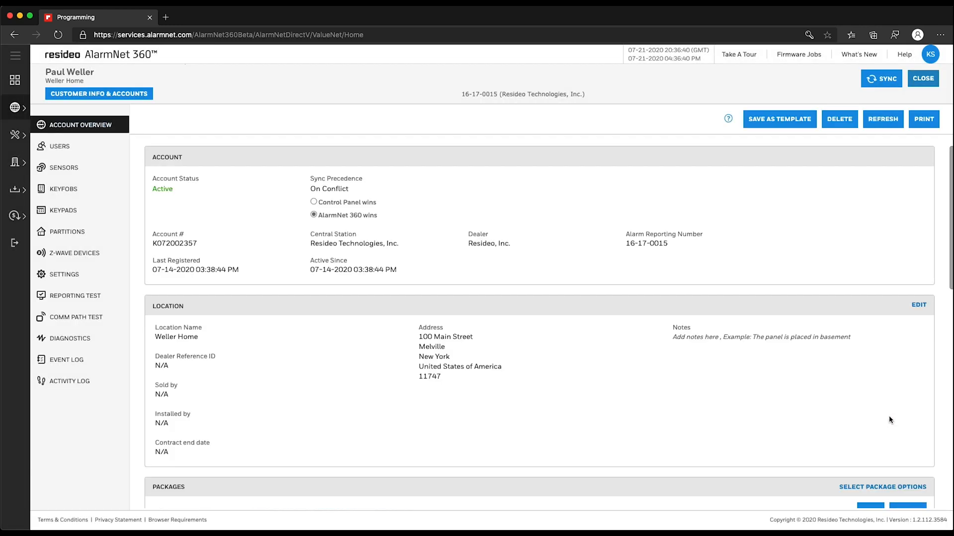
{"action": "left_click", "coordinate": [880, 79]}
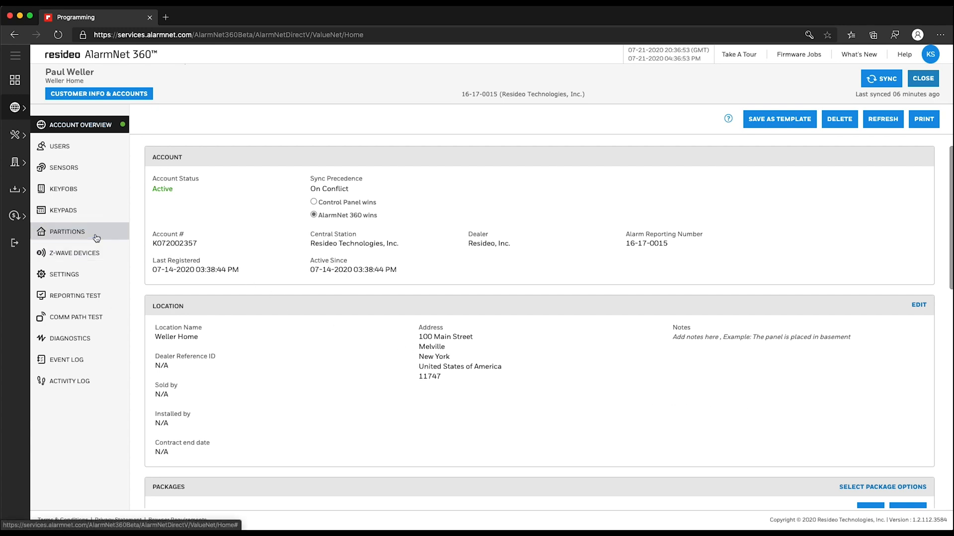
{"action": "left_click", "coordinate": [67, 231]}
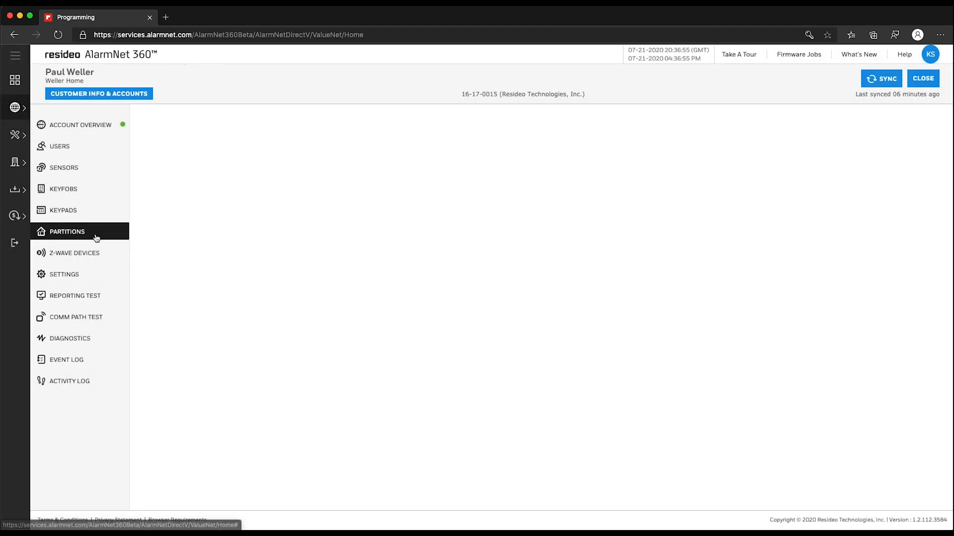
{"action": "left_click", "coordinate": [67, 231]}
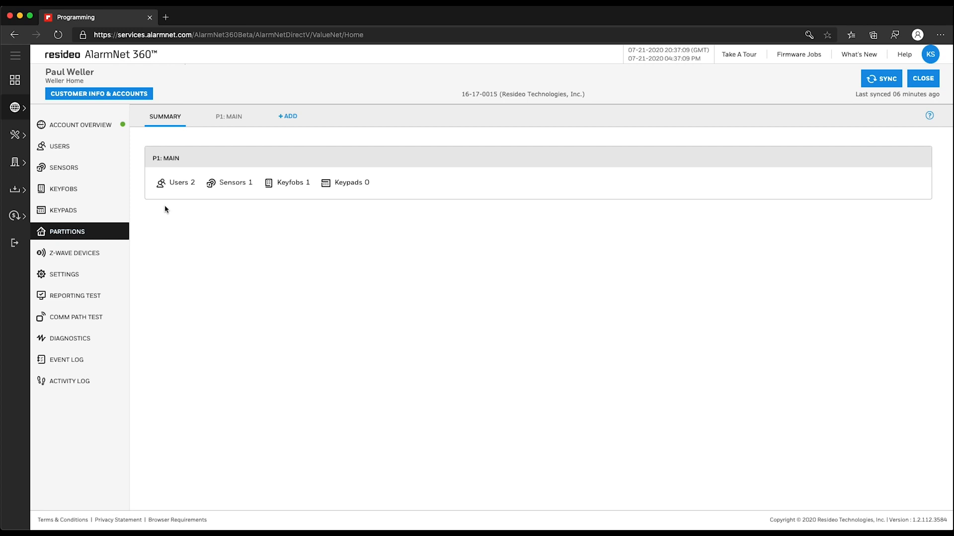
Add partition P2 and rename Partition-02 to Home Office
{"action": "left_click", "coordinate": [287, 116]}
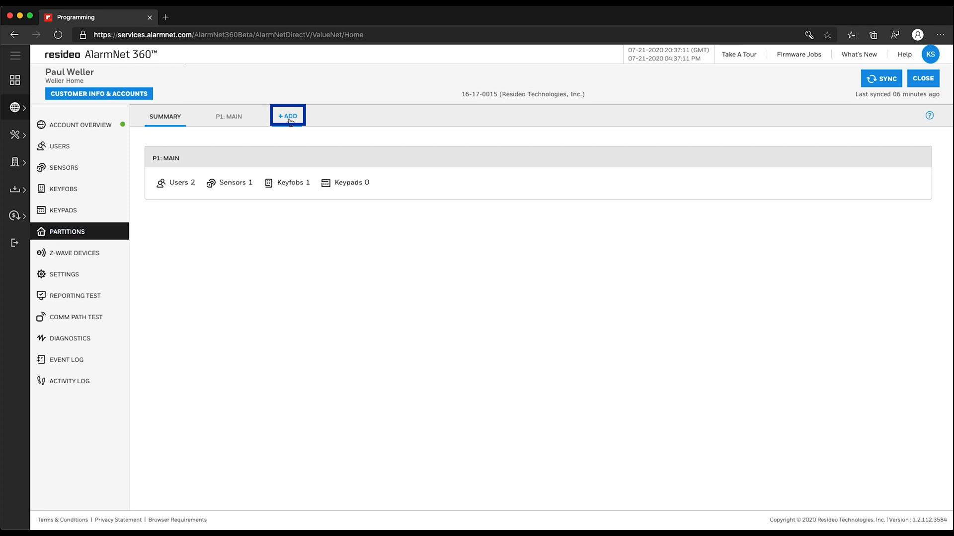
{"action": "left_click", "coordinate": [287, 116]}
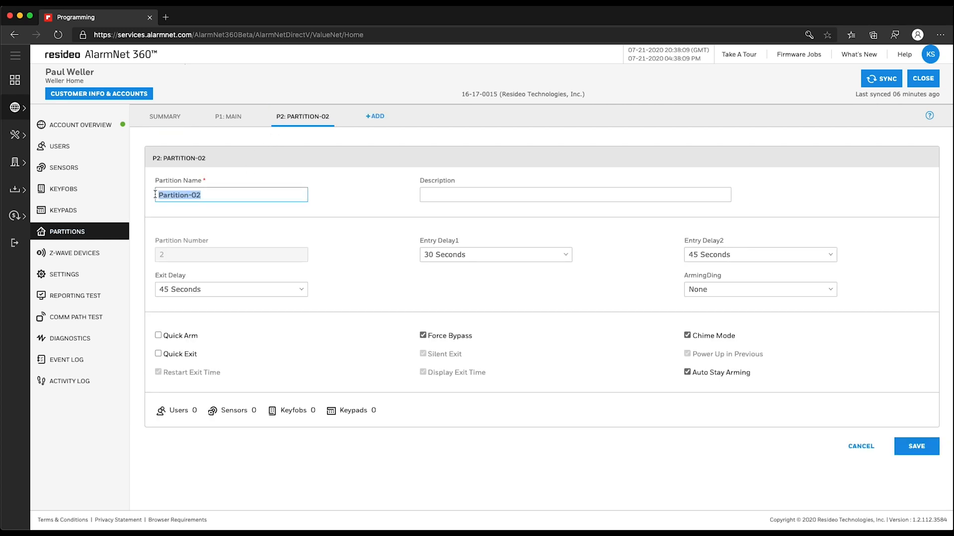
{"action": "type", "text": "Home Office"}
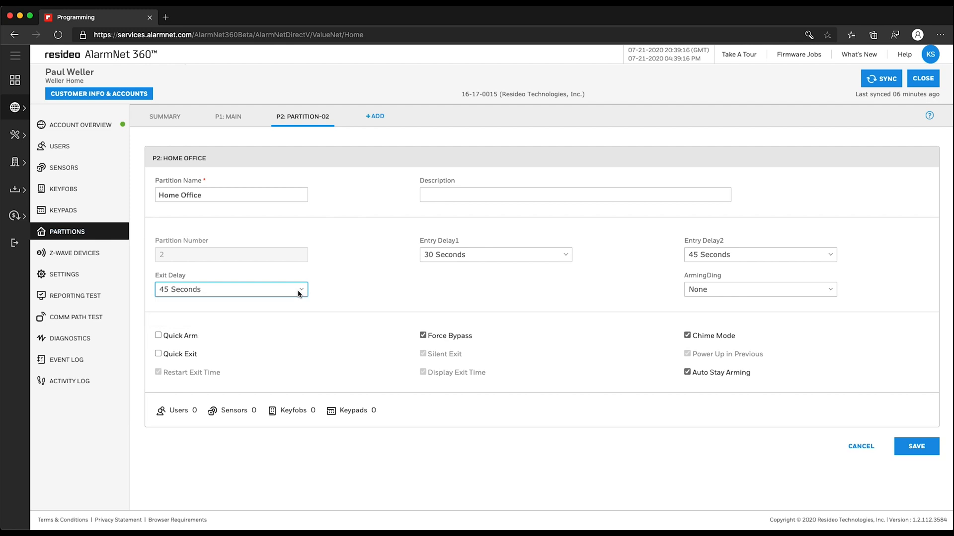
{"action": "mouse_move", "coordinate": [362, 291]}
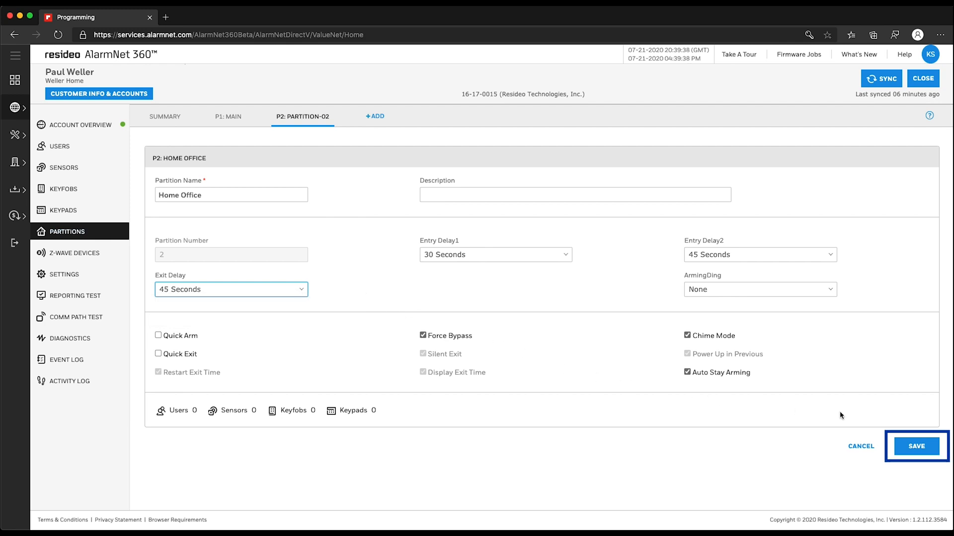
{"action": "mouse_move", "coordinate": [930, 448]}
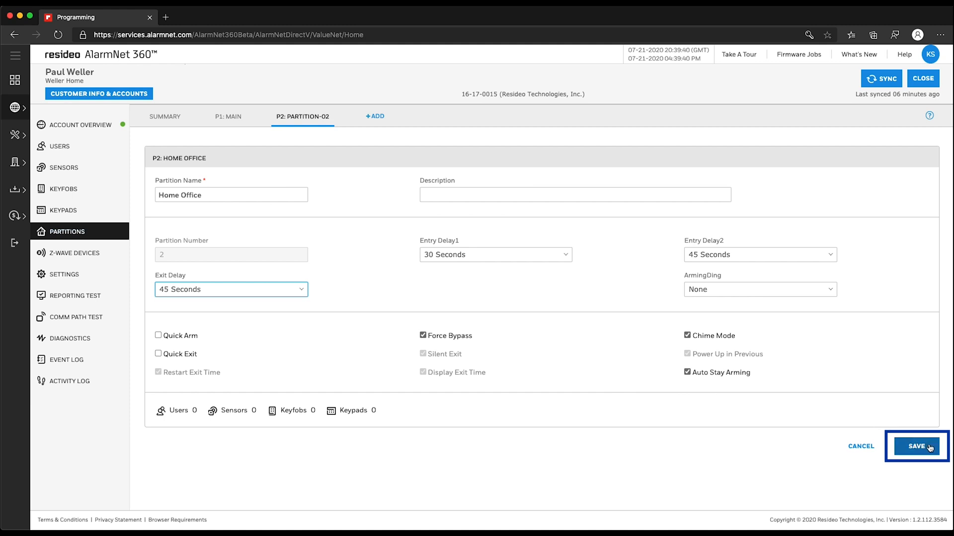
Save partition P2 Home Office and sync the configuration to the panel
{"action": "left_click", "coordinate": [916, 446]}
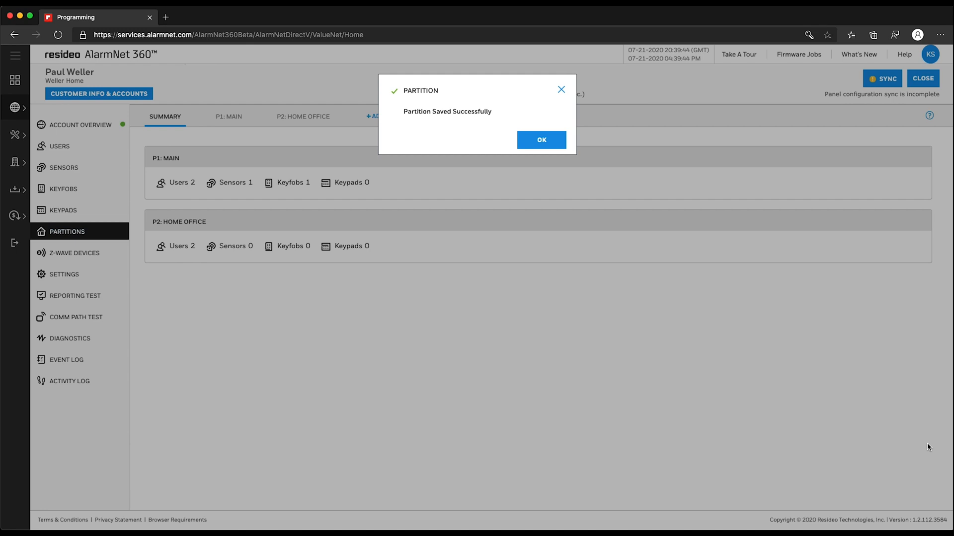
{"action": "mouse_move", "coordinate": [639, 231]}
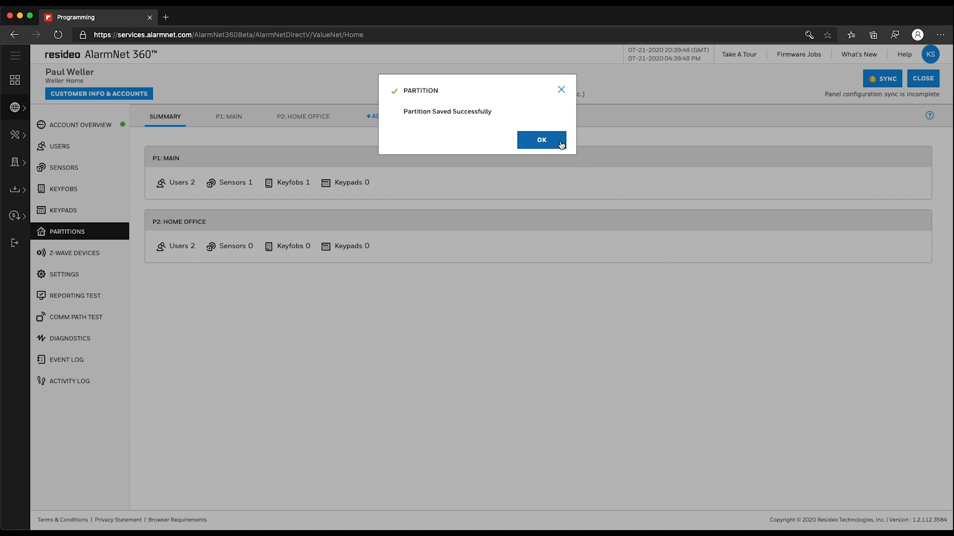
{"action": "left_click", "coordinate": [541, 139]}
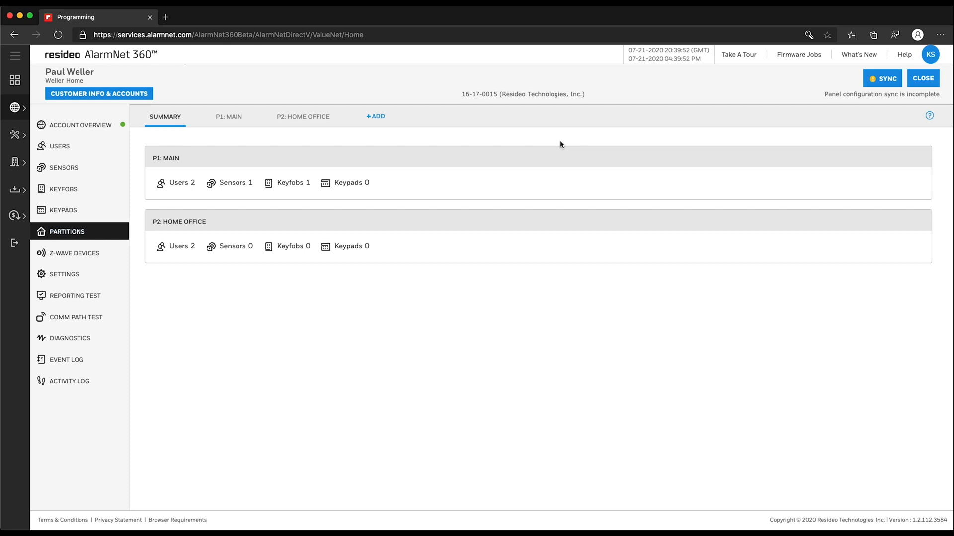
{"action": "left_click", "coordinate": [883, 79]}
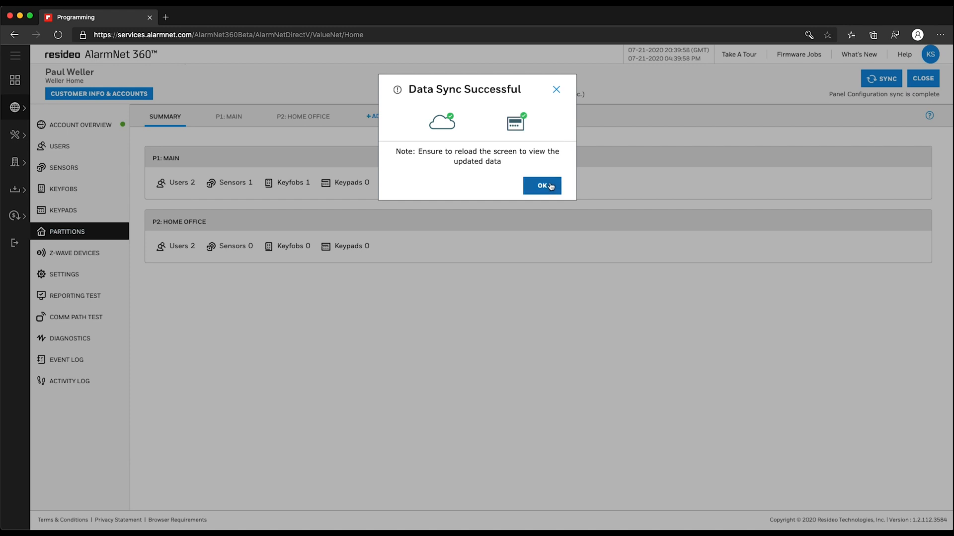
{"action": "left_click", "coordinate": [543, 186]}
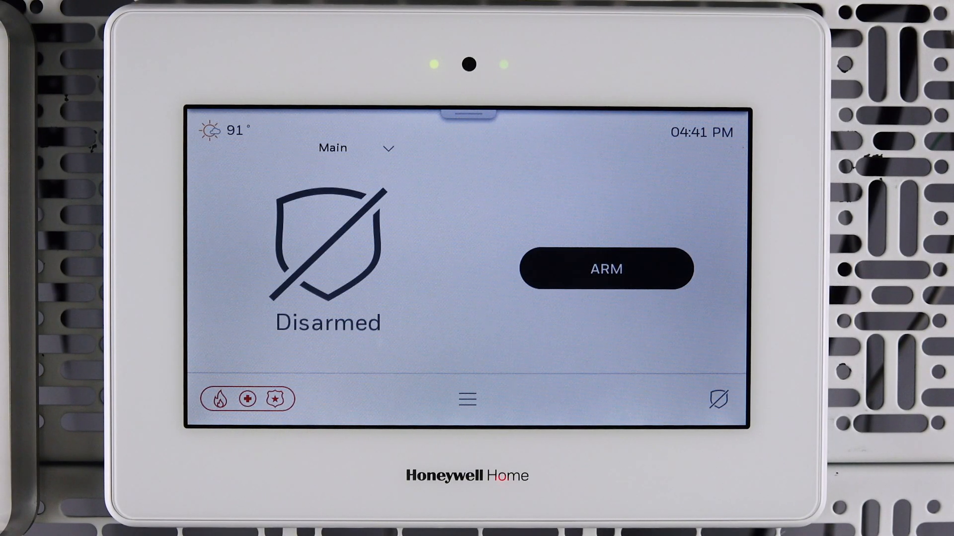
Choose Home Office from the panel's partition list and begin entering the PIN
{"action": "left_click", "coordinate": [355, 148]}
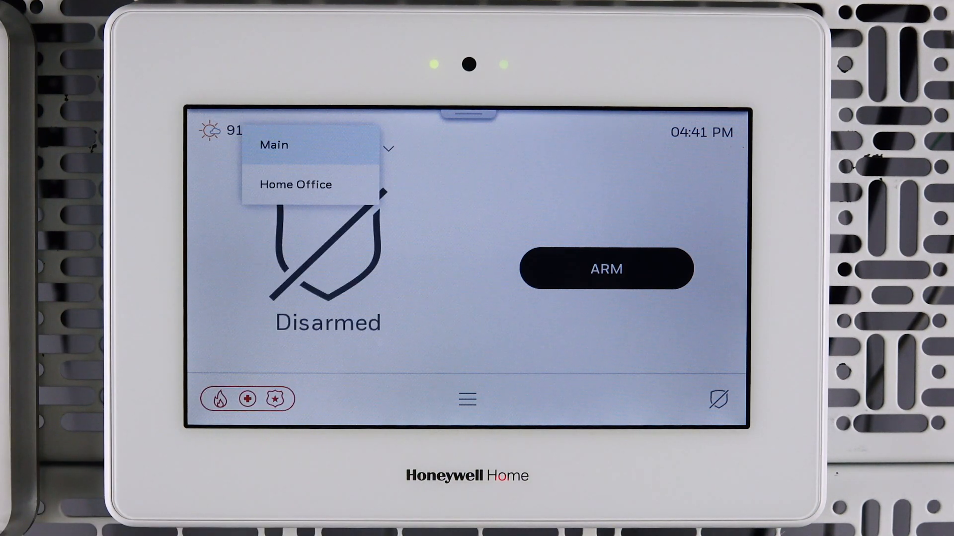
{"action": "left_click", "coordinate": [296, 185]}
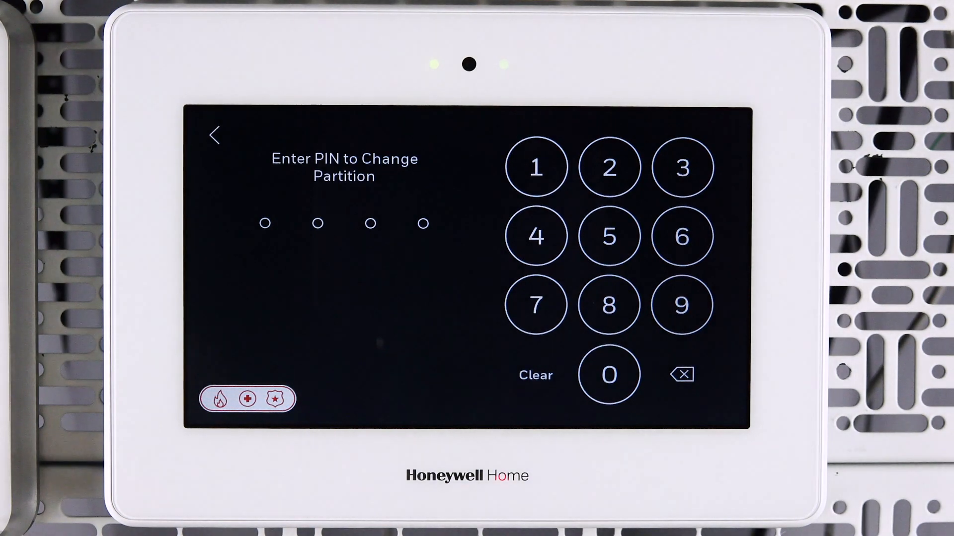
{"action": "left_click", "coordinate": [536, 237]}
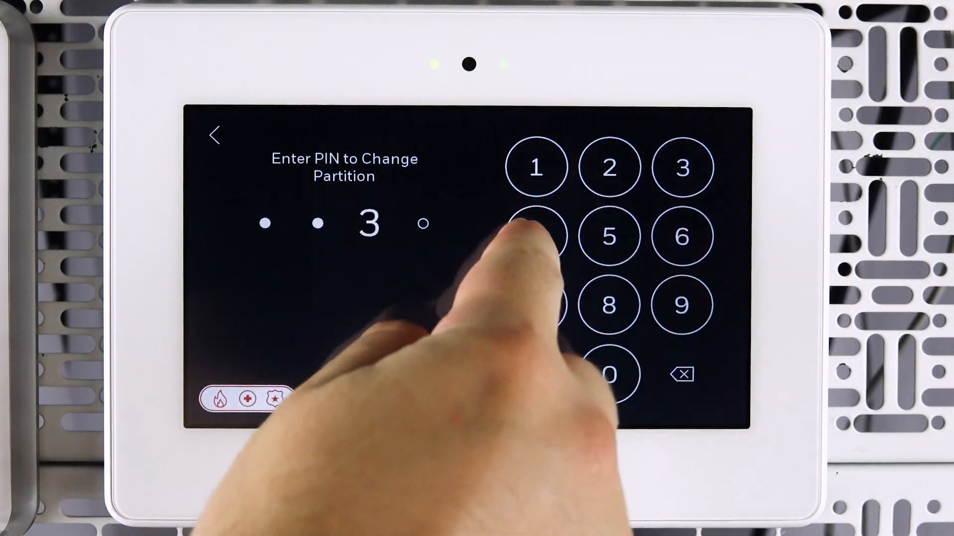